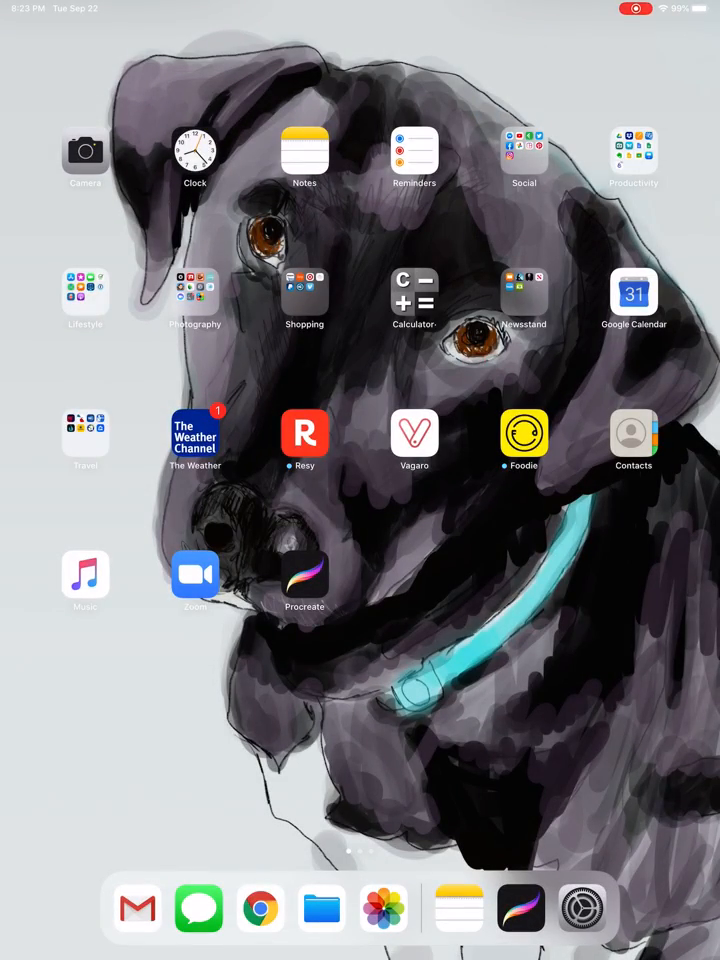
# Launch Procreate from the Home Screen into its artwork gallery
pyautogui.click(304, 578)
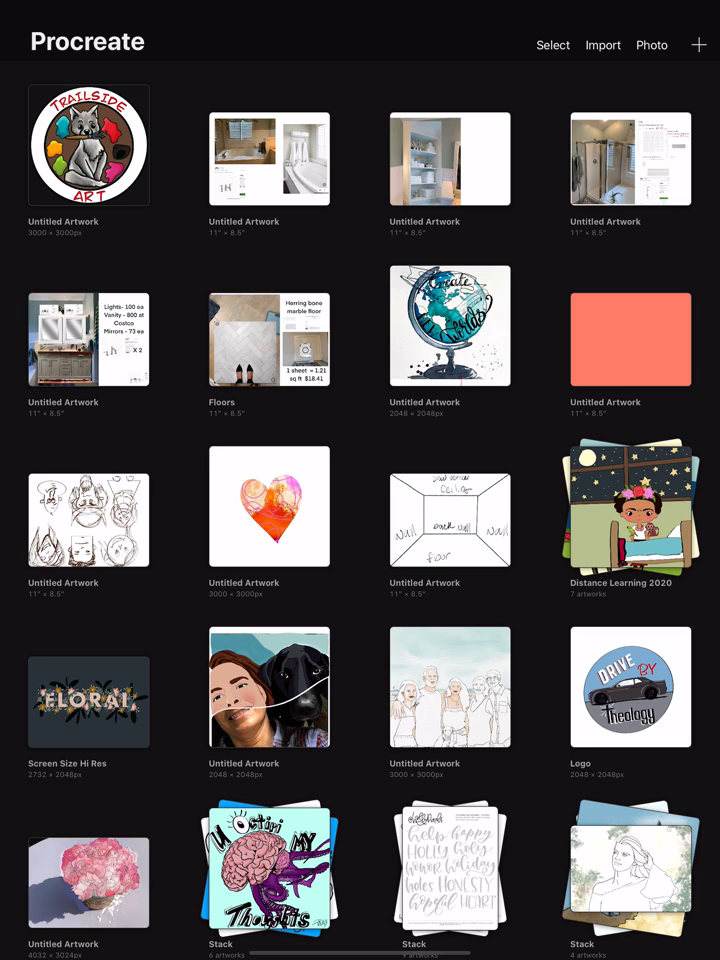
# Enter gallery Select mode and check the first Untitled Artwork, the round badge
pyautogui.click(552, 44)
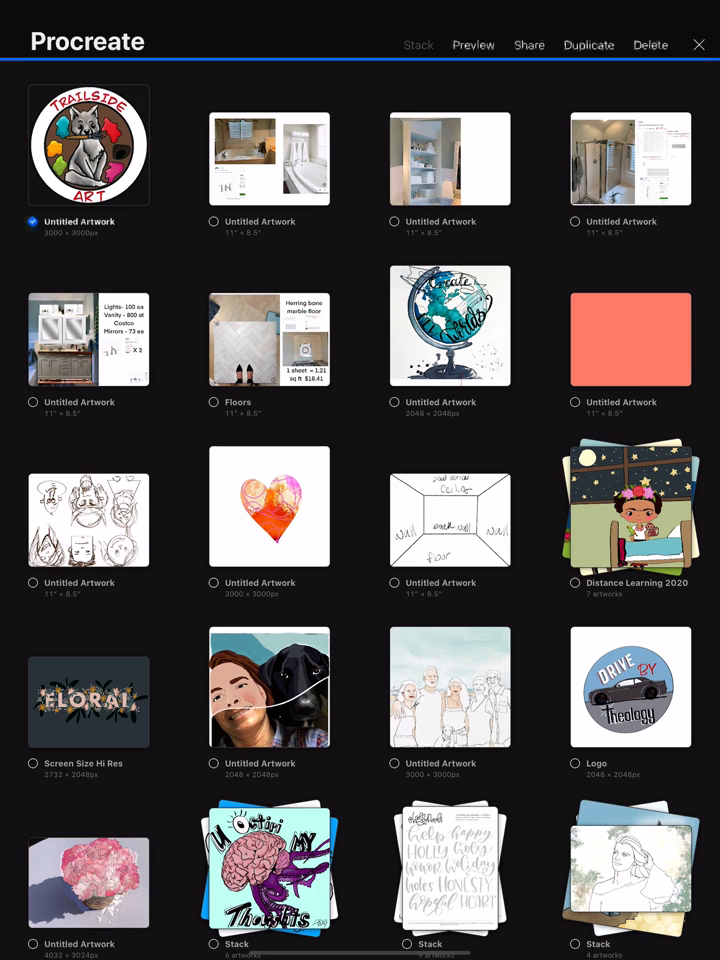
pyautogui.click(528, 44)
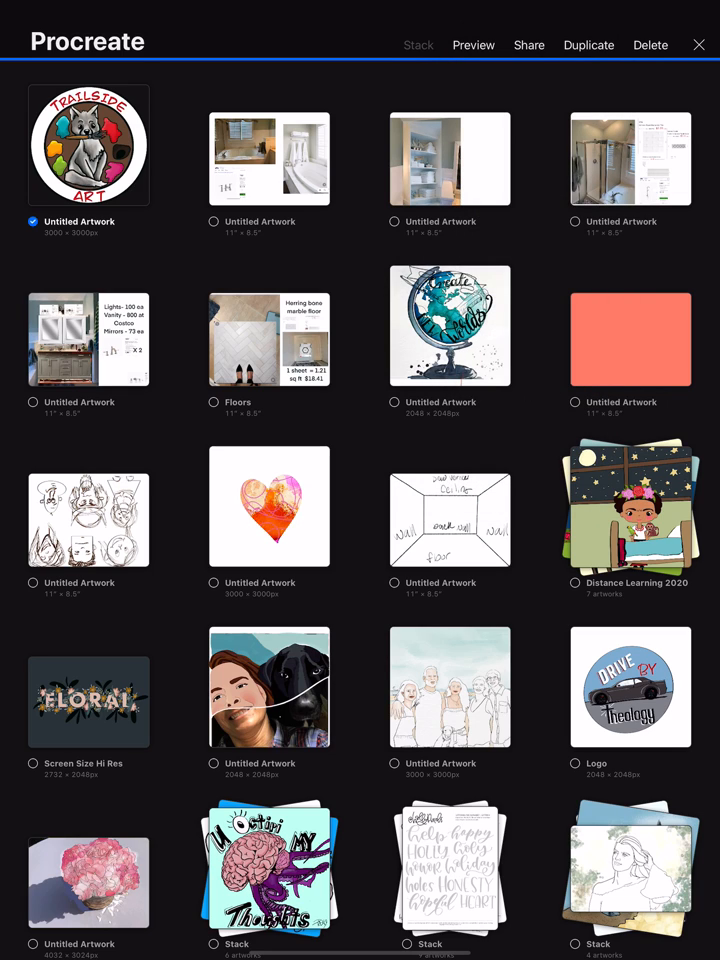
# Share the badge artwork as a PNG and hand it to Drive in the share sheet
pyautogui.click(528, 44)
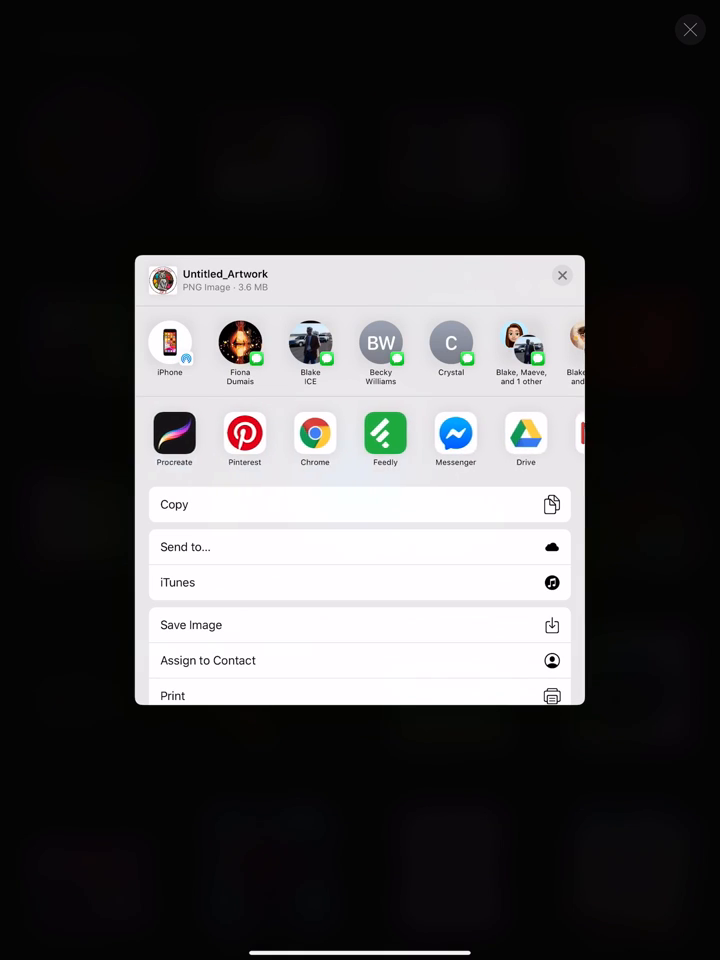
pyautogui.hscroll(-3)
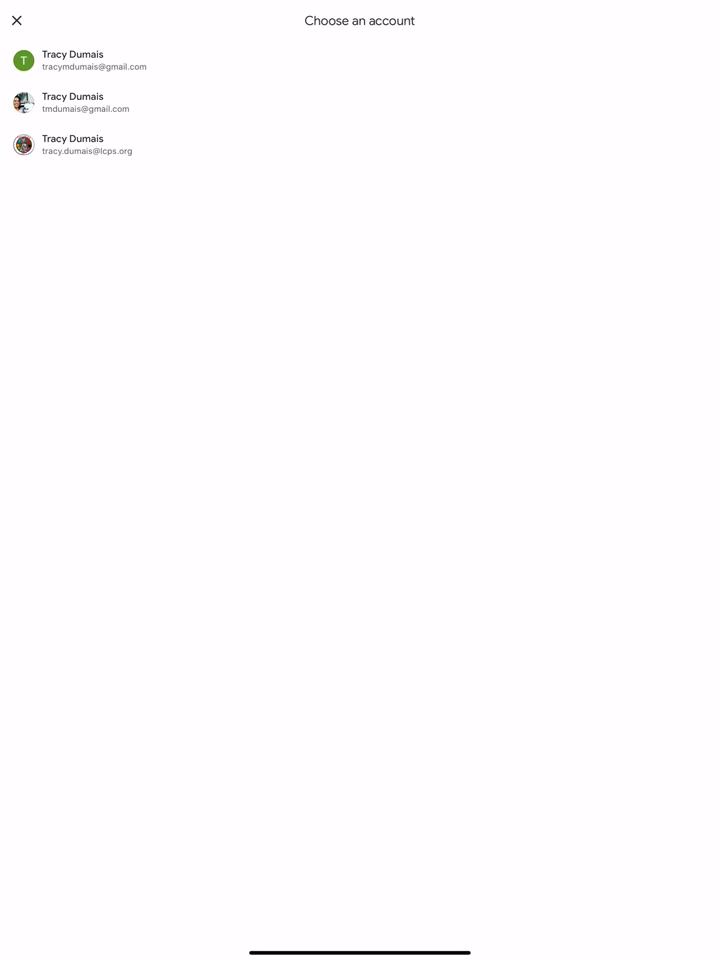
# Choose the Google account and set My Drive as the destination for Untitled_Artwork.png
pyautogui.click(72, 144)
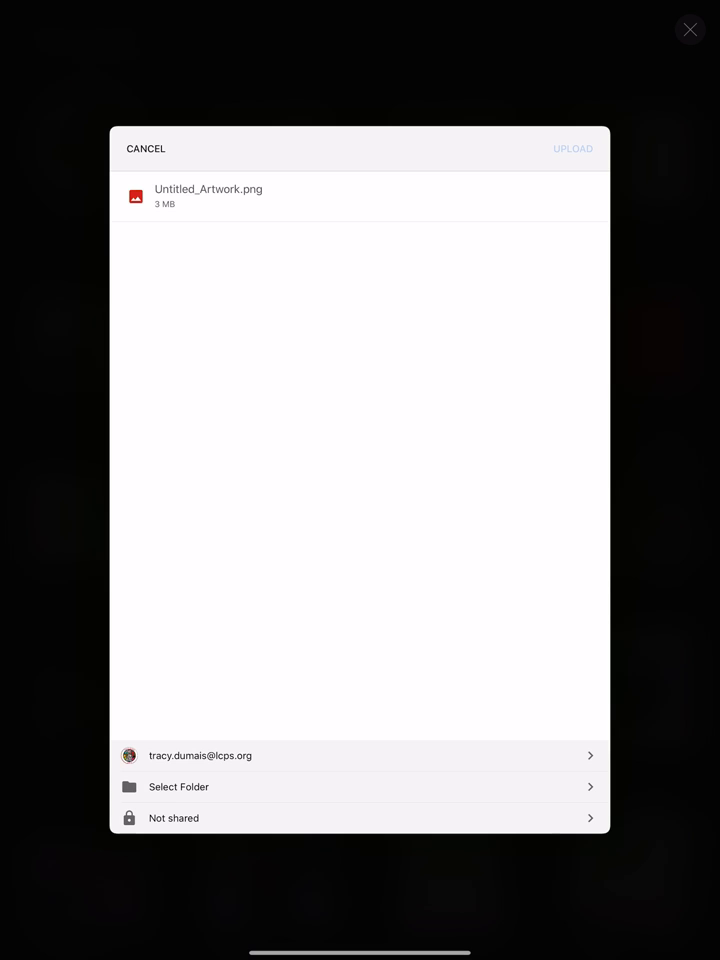
pyautogui.click(178, 788)
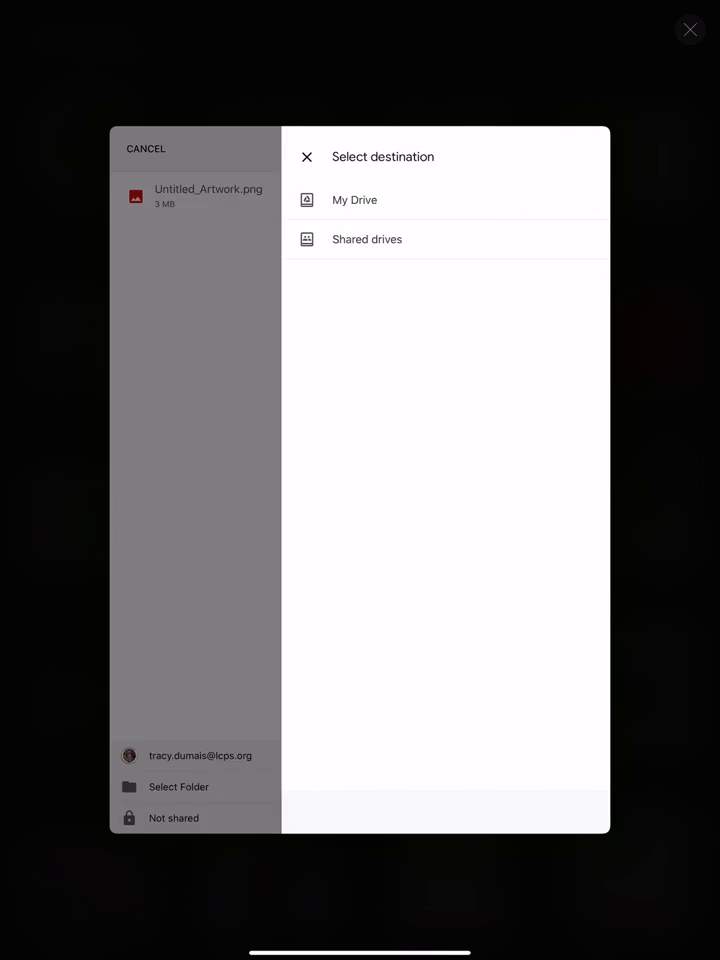
pyautogui.click(354, 200)
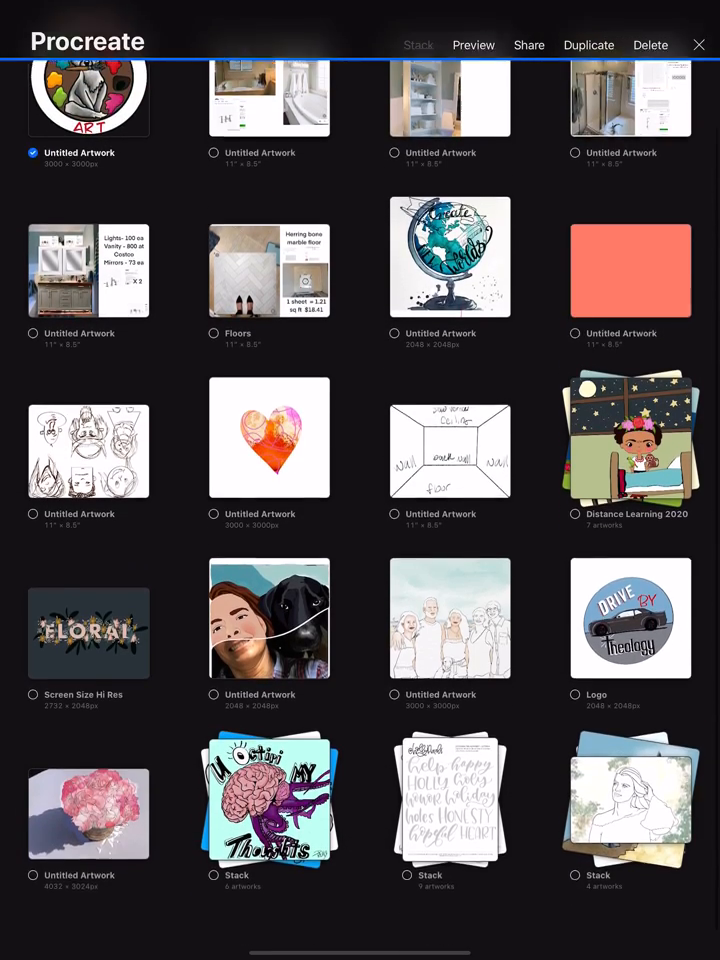
# Switch to the Google Drive app and scroll through My Drive to find the uploaded image
pyautogui.click(700, 44)
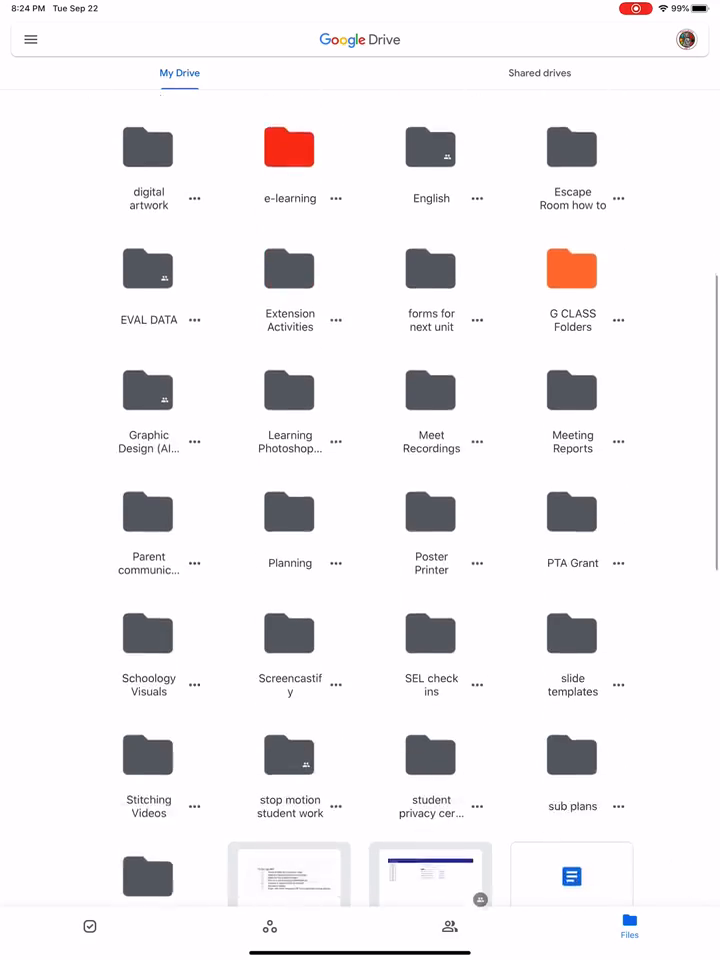
pyautogui.scroll(-3)
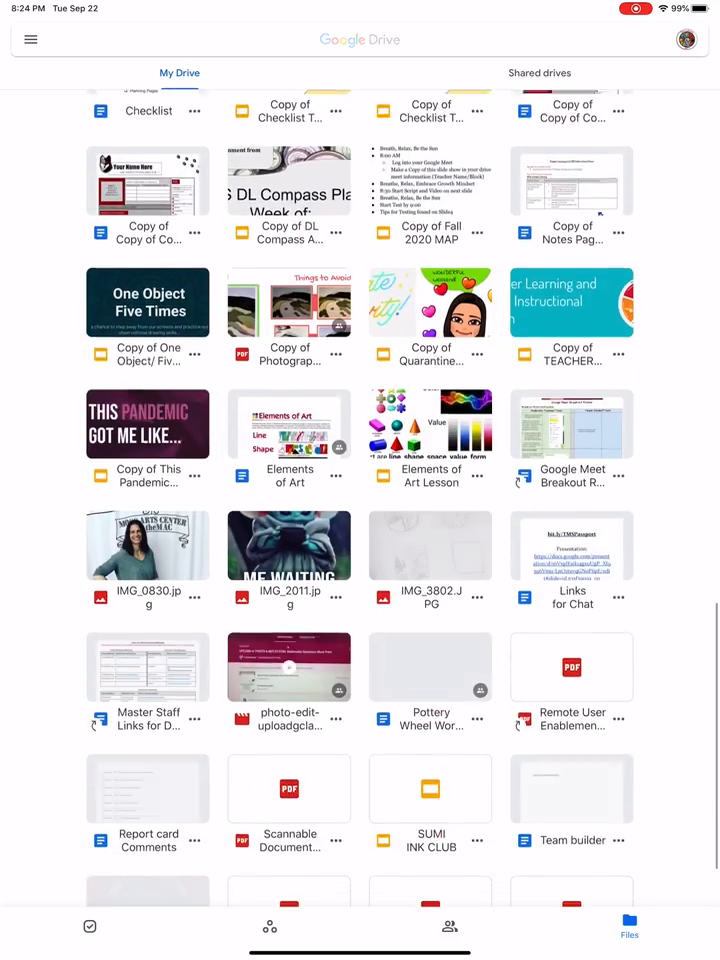